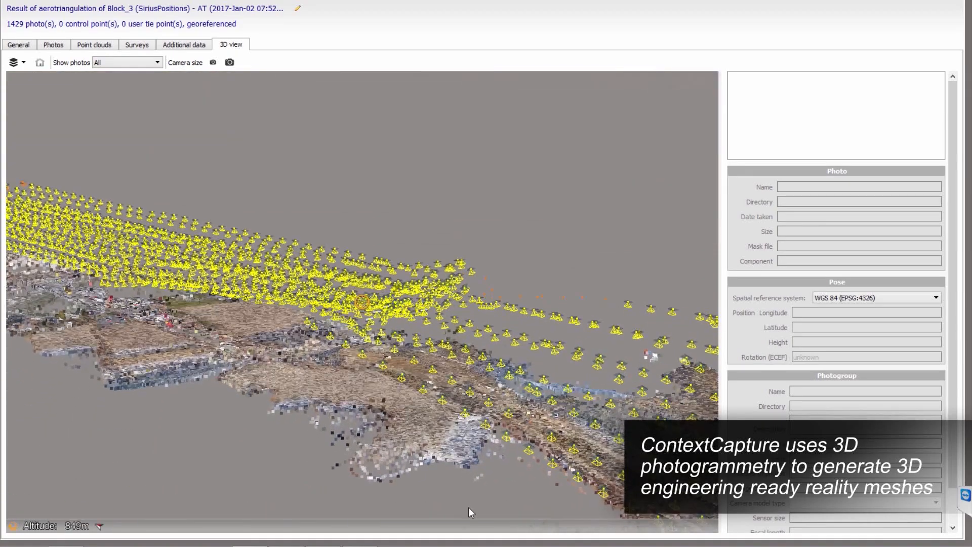
Create the demo project with an empty Block_1 and select all 236 drone photos in C:\Temp\Photos for import.
{"action": "left_click", "coordinate": [459, 332]}
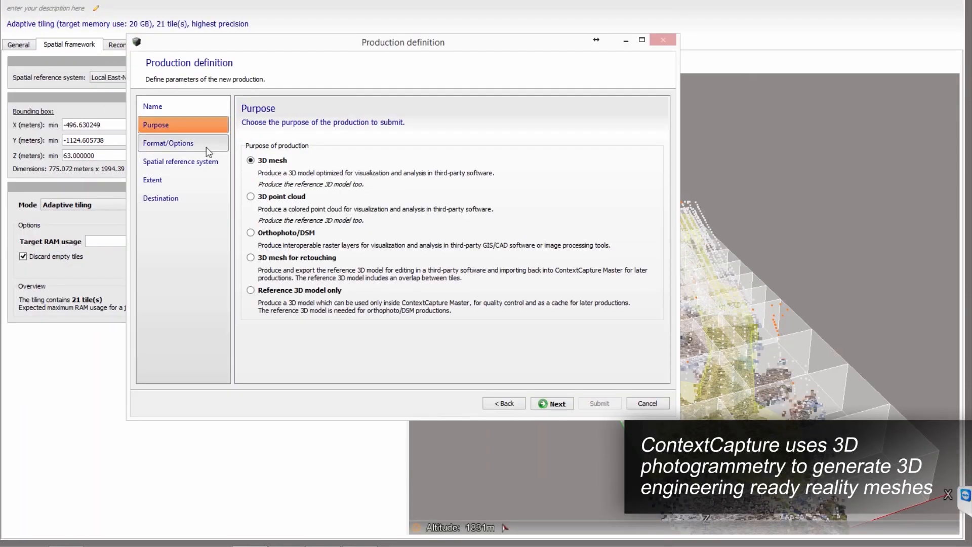
{"action": "left_click", "coordinate": [168, 143]}
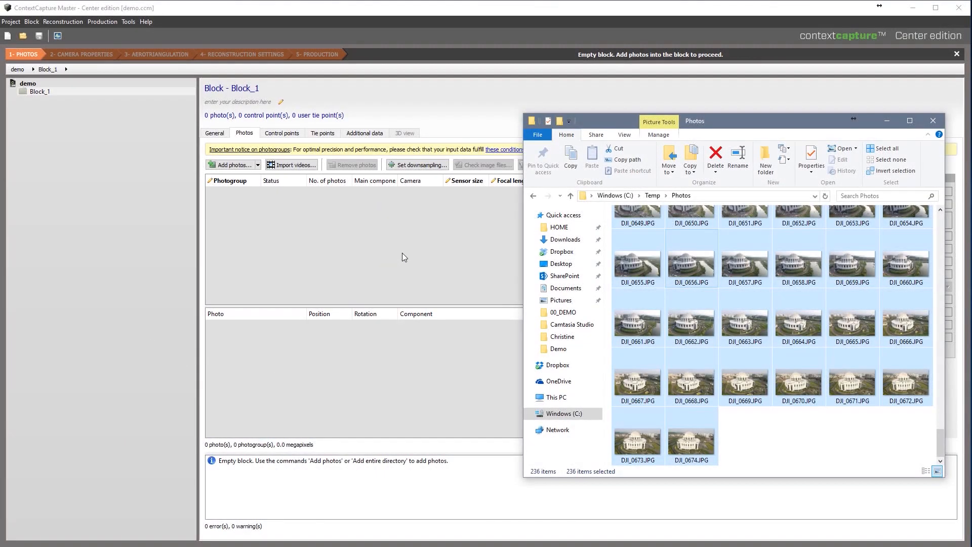
Tile Reconstruction_1 as a 140 m regular planar grid and submit a 3MX production of the domed building.
{"action": "left_click", "coordinate": [404, 133]}
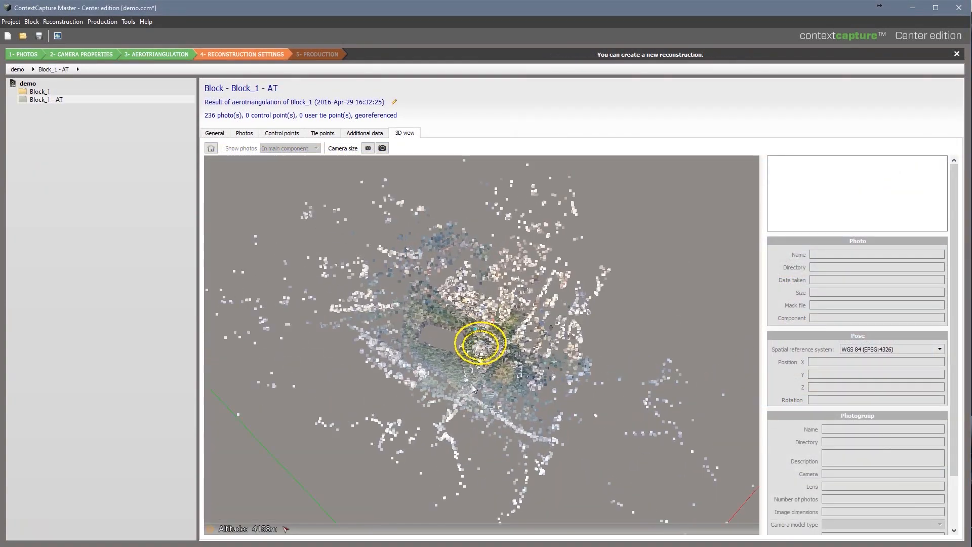
{"action": "scroll", "scroll_direction": "down", "scroll_amount": 3}
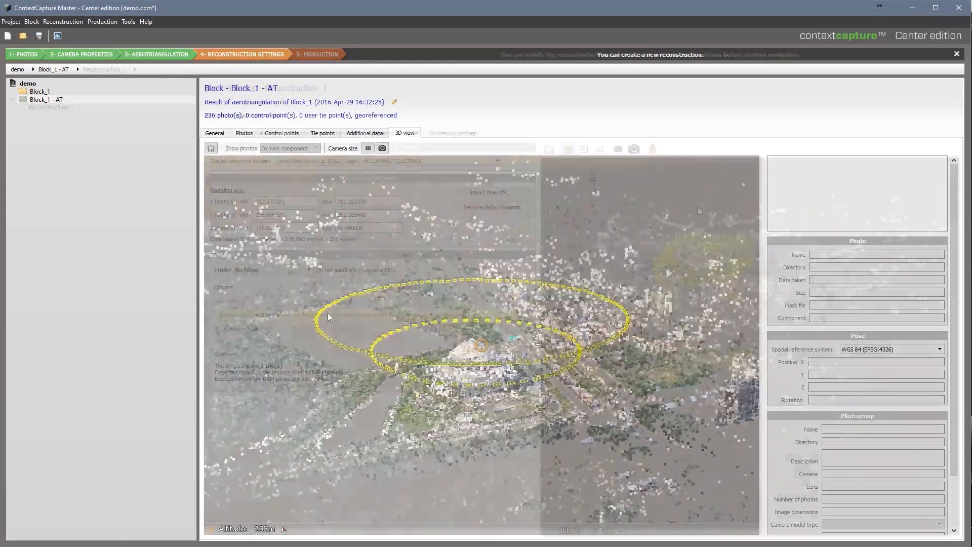
{"action": "left_click", "coordinate": [52, 107]}
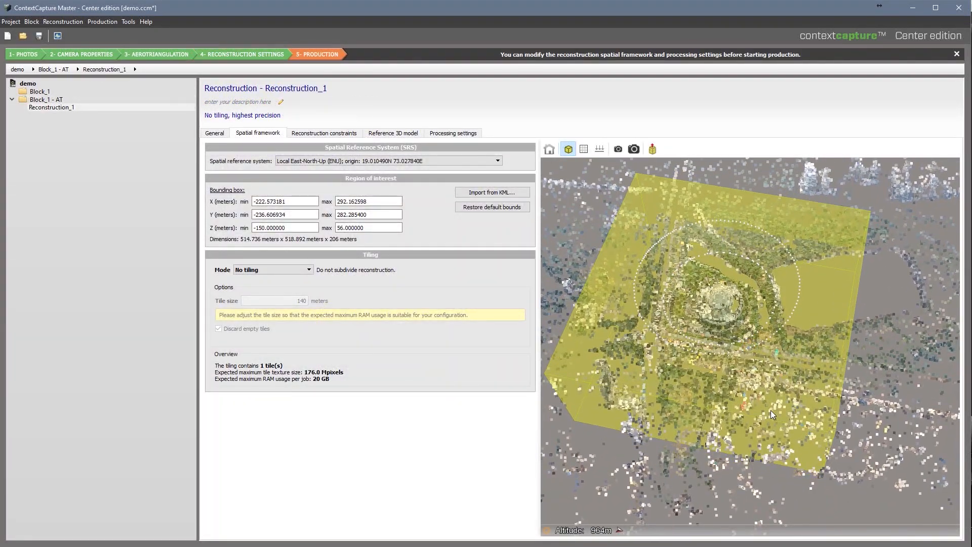
{"action": "left_click", "coordinate": [273, 270]}
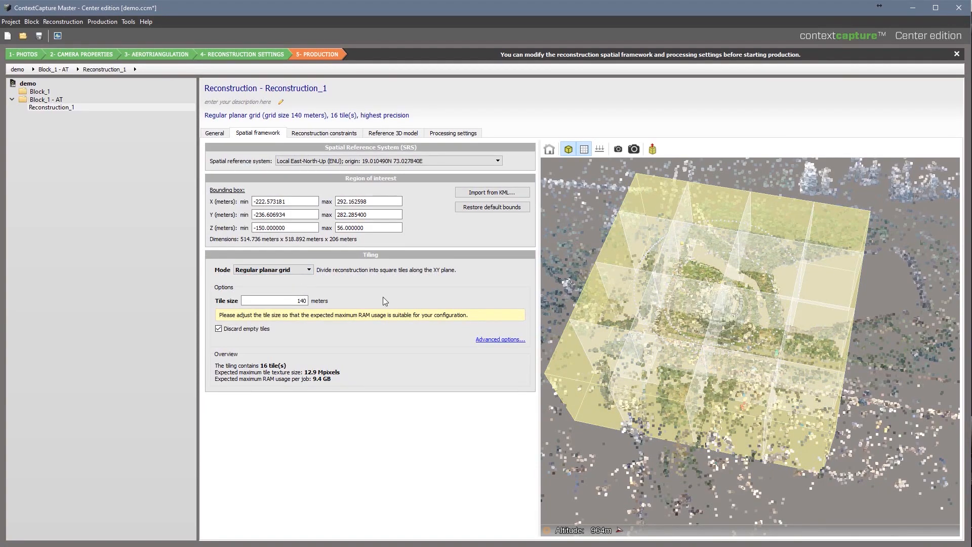
{"action": "left_click", "coordinate": [74, 115]}
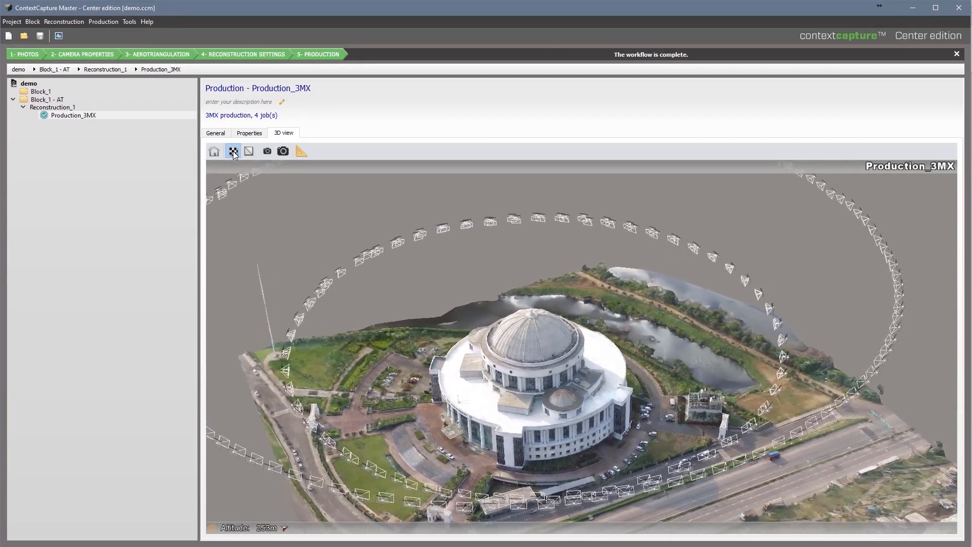
{"action": "left_click", "coordinate": [249, 151]}
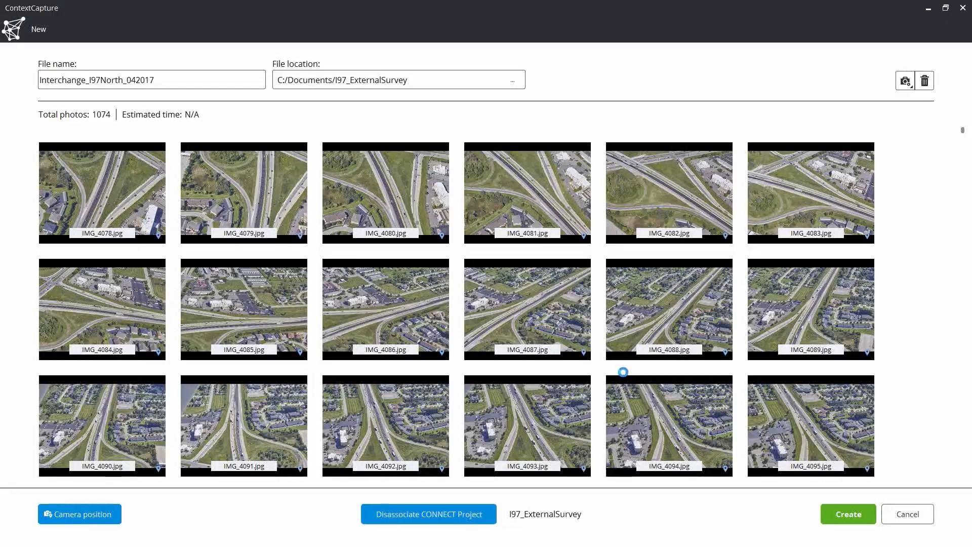
Create the Interchange_I97North_042017 project from 1074 aerial photos and inspect photo IMG_4108 in the Image viewer.
{"action": "left_click", "coordinate": [847, 513]}
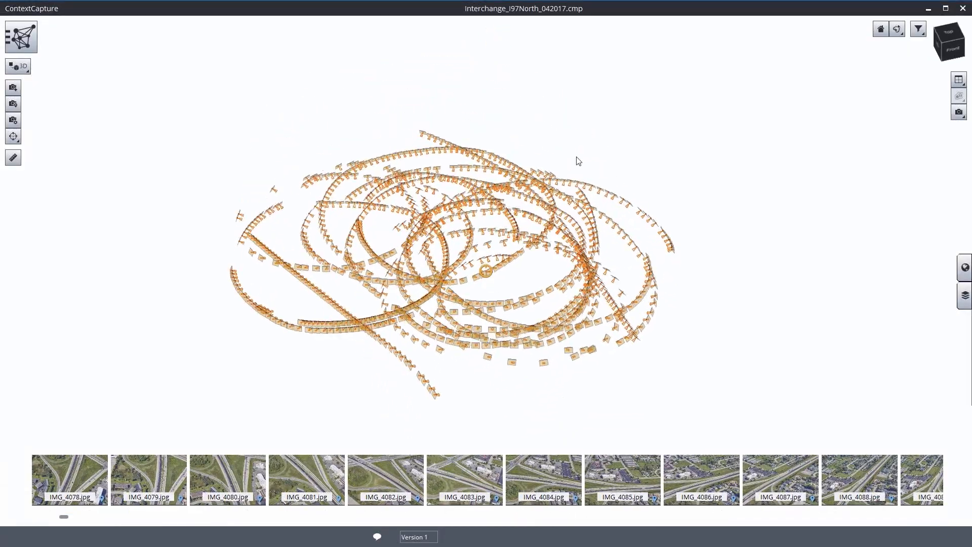
{"action": "double_click", "coordinate": [905, 480]}
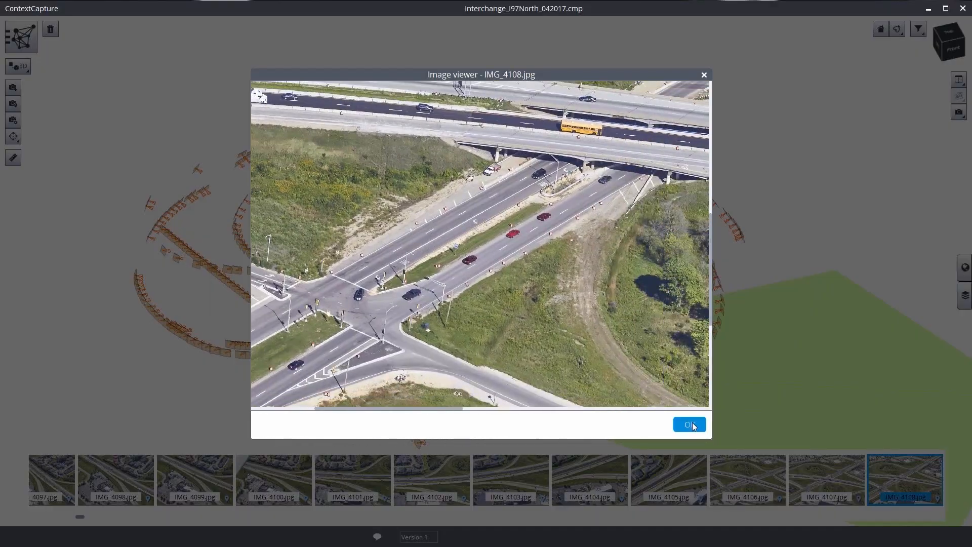
{"action": "left_click", "coordinate": [689, 424]}
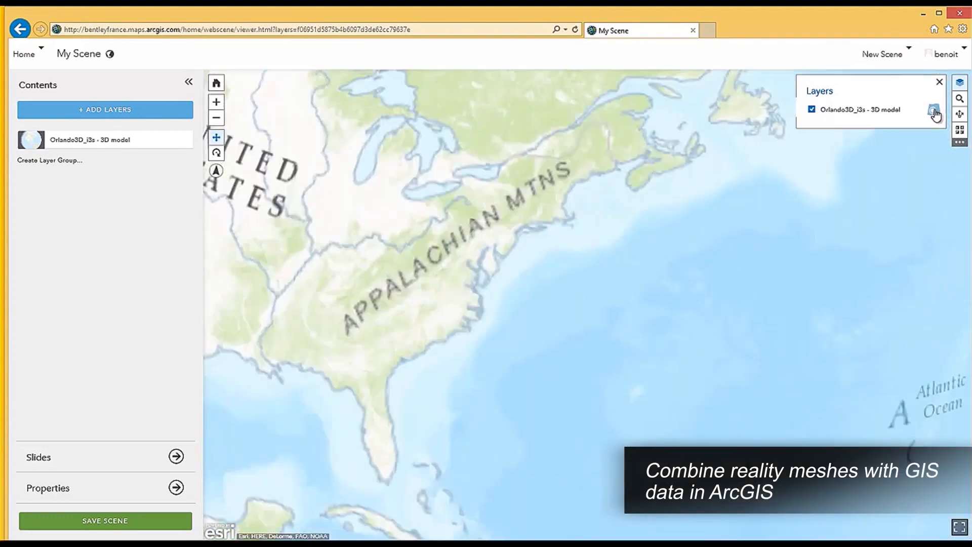
Add the Orlando3D_i3s layer to My Scene and save the interchange mesh as Interchange_I97North_042017.3sm.
{"action": "left_click", "coordinate": [935, 115]}
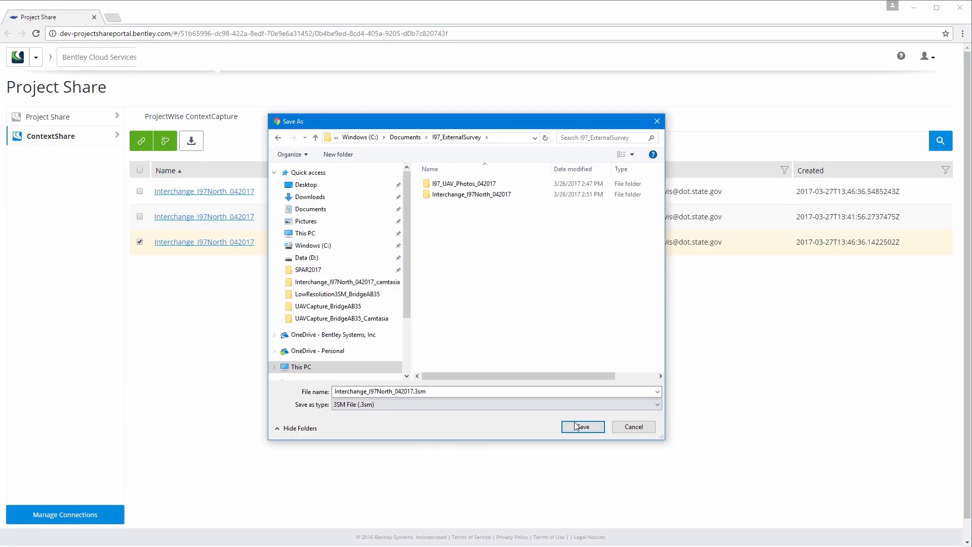
{"action": "left_click", "coordinate": [581, 427]}
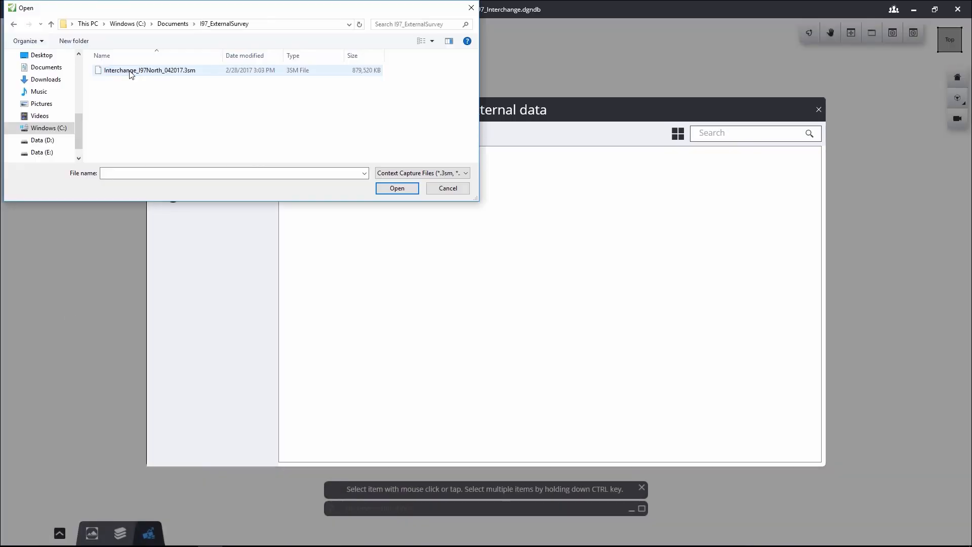
Load Interchange_I97North_042017.3sm from I97_ExternalSurvey into the I97_Interchange design as external data.
{"action": "left_click", "coordinate": [149, 70]}
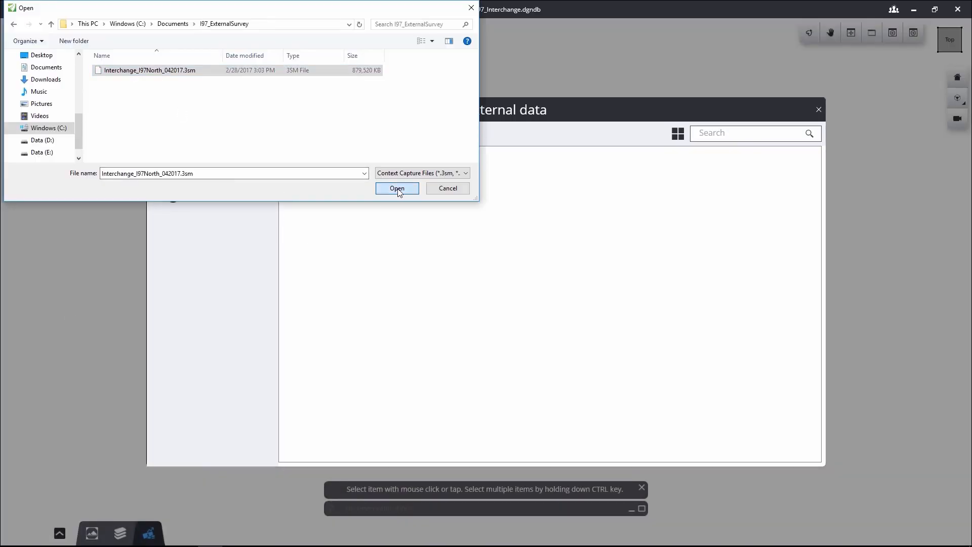
{"action": "left_click", "coordinate": [397, 188]}
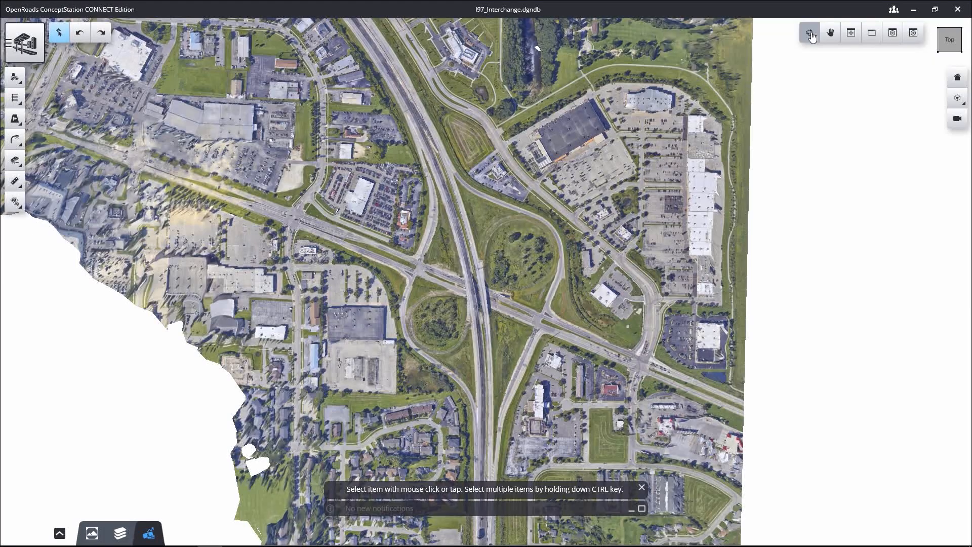
{"action": "left_click", "coordinate": [809, 33]}
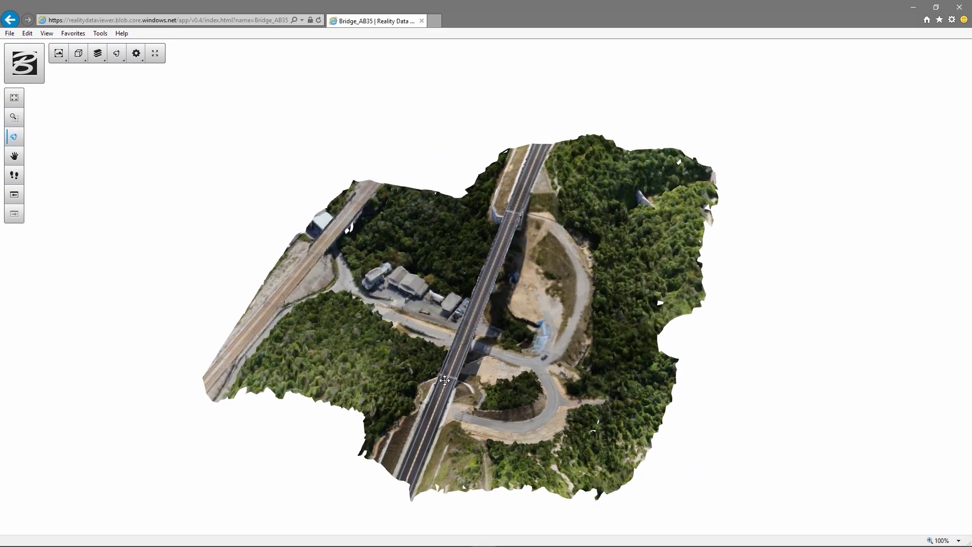
{"action": "scroll", "scroll_direction": "up", "scroll_amount": 3}
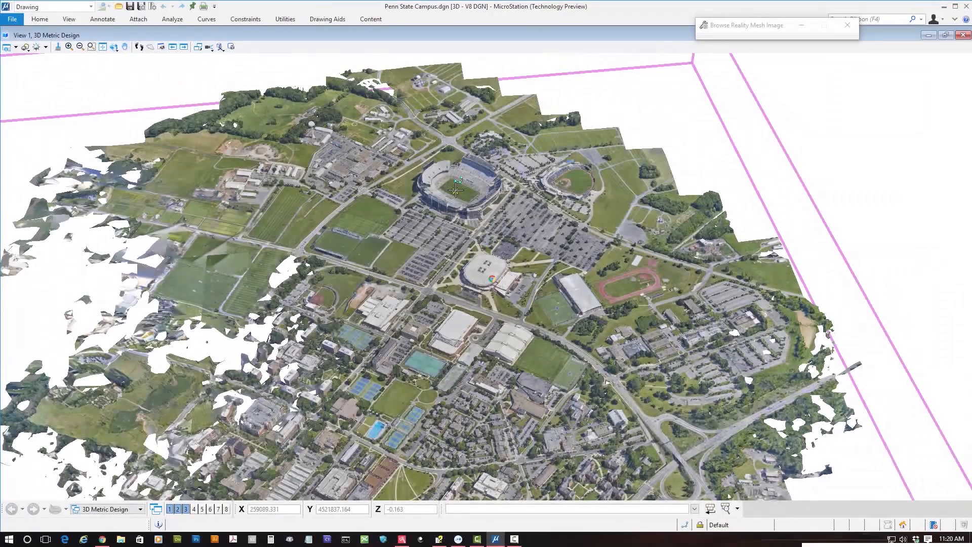
Show the stadium image from camera PhotoId 12 above the campus mesh, then list the chemical plant's EQUIPMENT search results.
{"action": "left_click", "coordinate": [114, 47]}
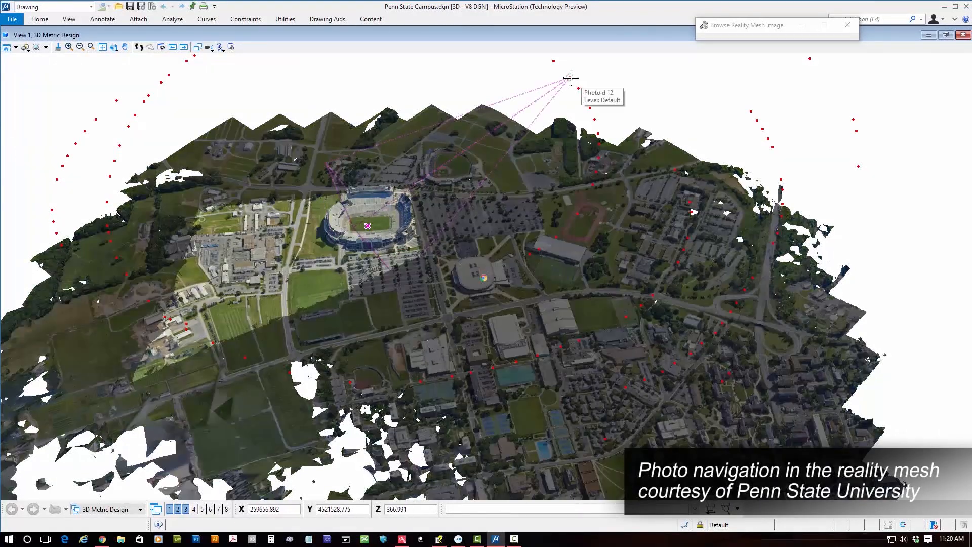
{"action": "left_click", "coordinate": [553, 61]}
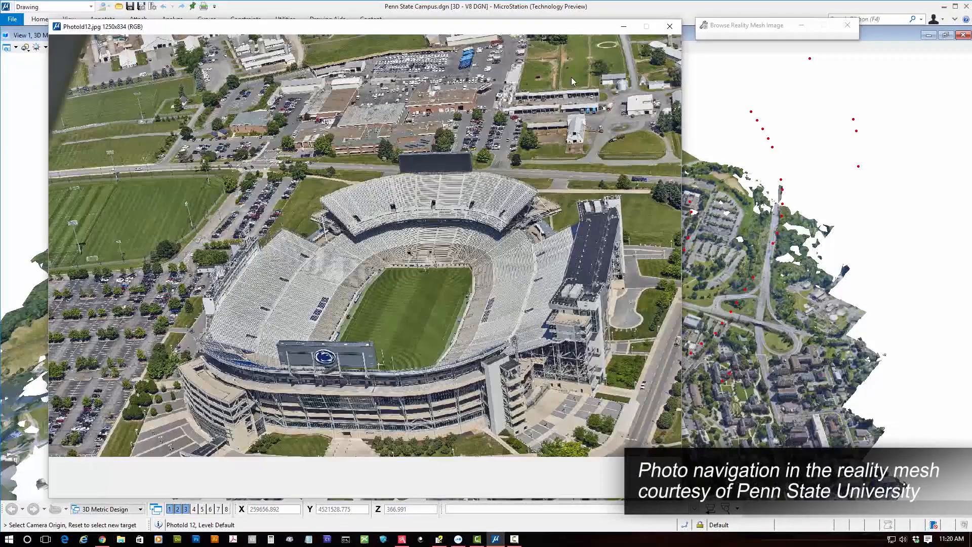
{"action": "left_click", "coordinate": [669, 26]}
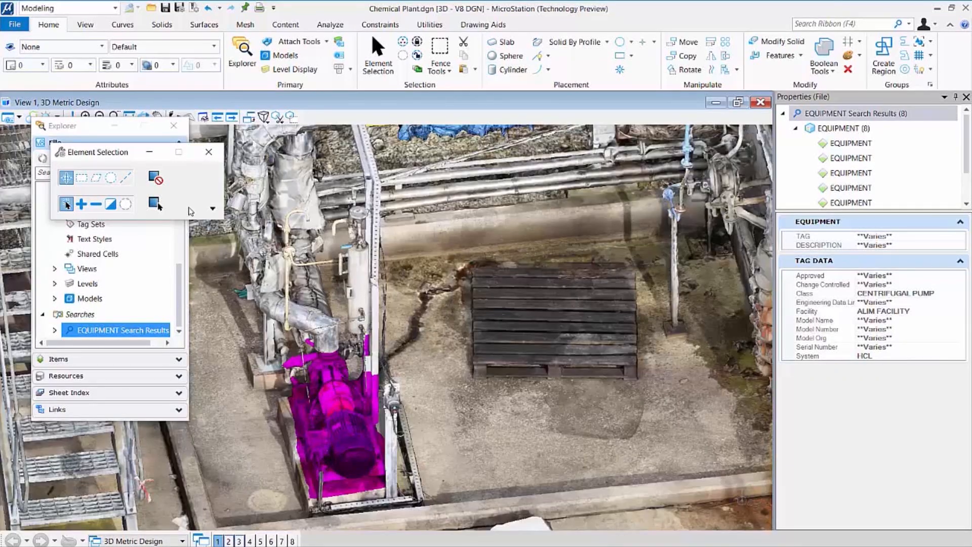
Load Production_1.3mx of the Brown University building and display it as untextured shaded geometry.
{"action": "left_click", "coordinate": [174, 125]}
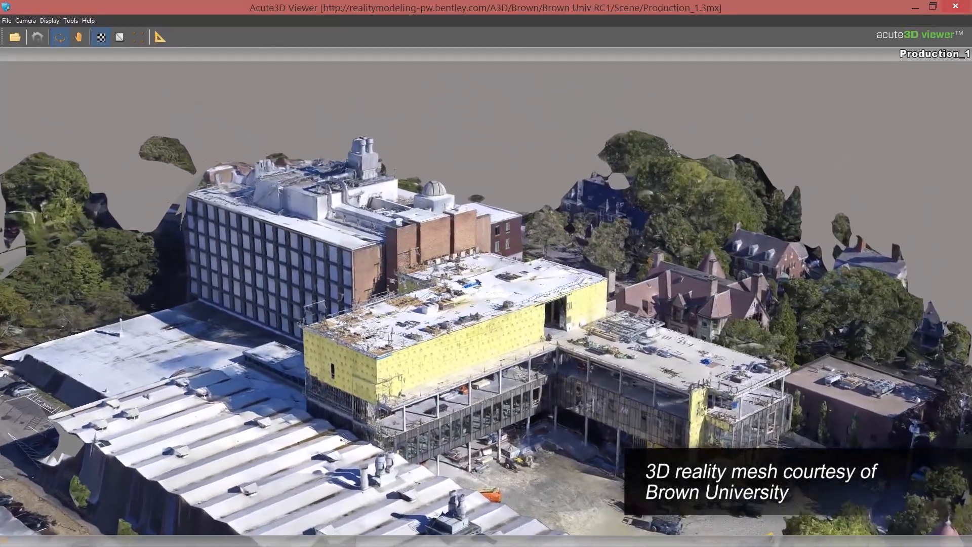
{"action": "left_click", "coordinate": [99, 37]}
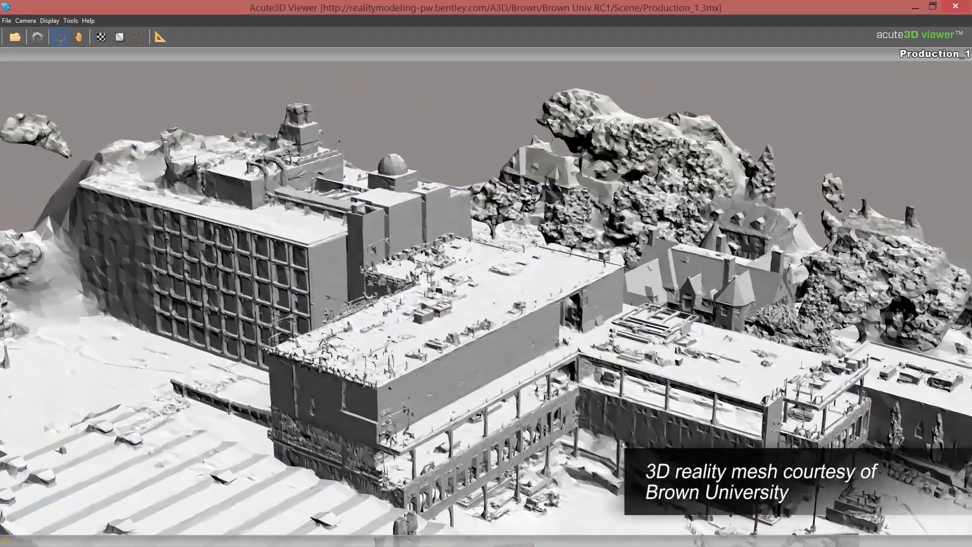